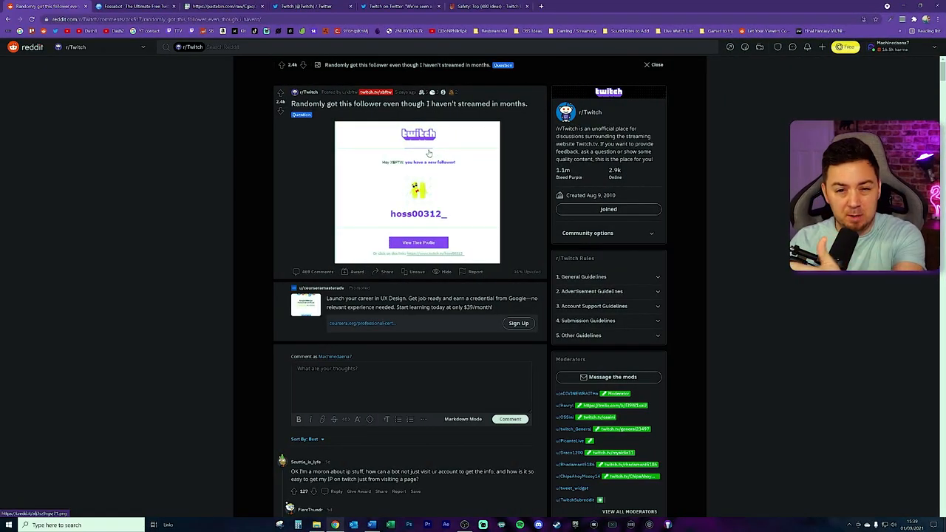
mouse_move(437, 221)
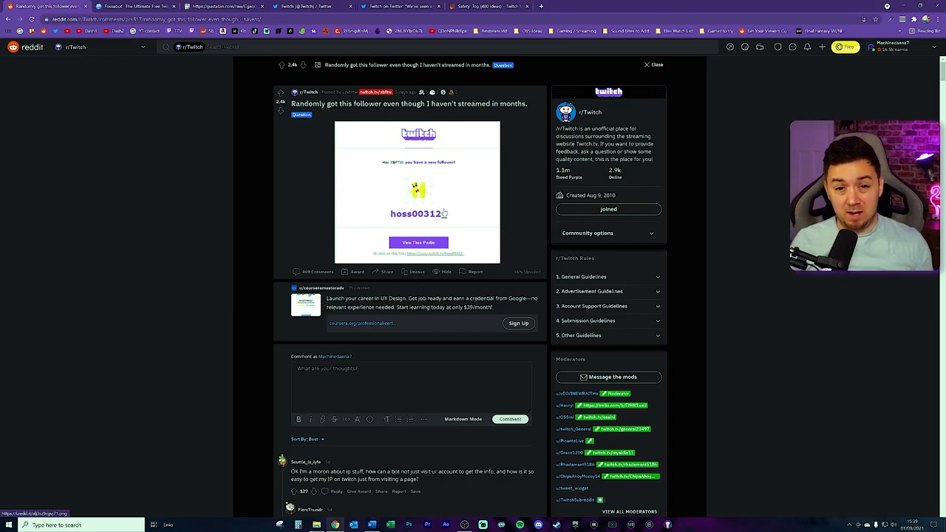
Scroll the Safety UserVoice Top Ideas past 'Kick unwanted users/bots' and 'IP Ban', then return to the Twitter thread
left_click(224, 6)
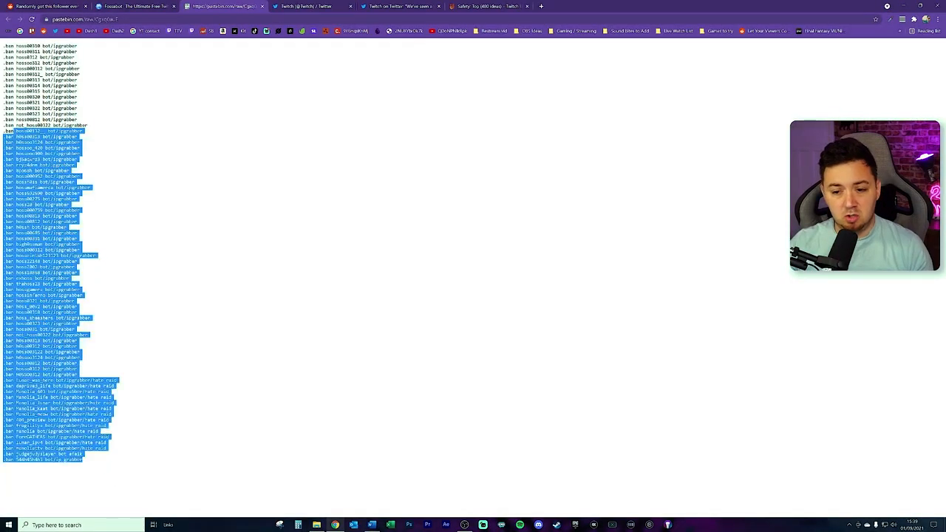
left_click(177, 151)
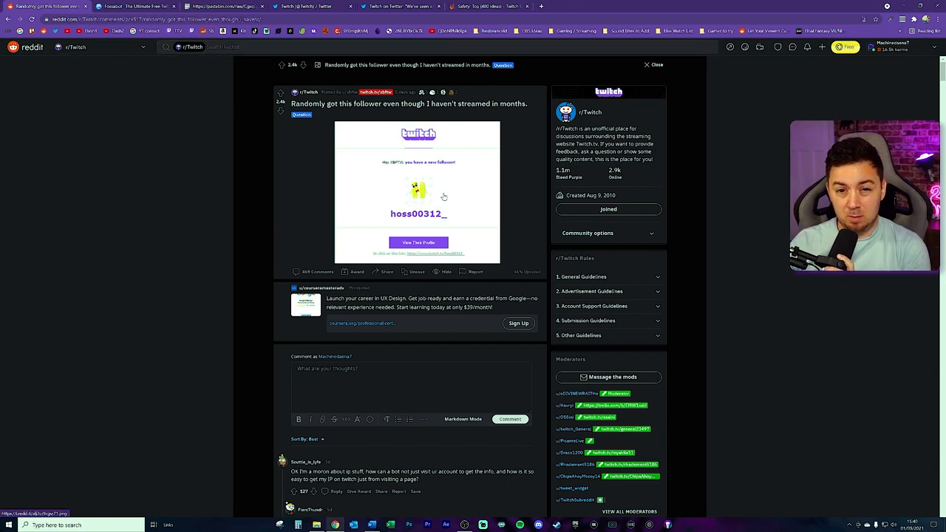
mouse_move(417, 171)
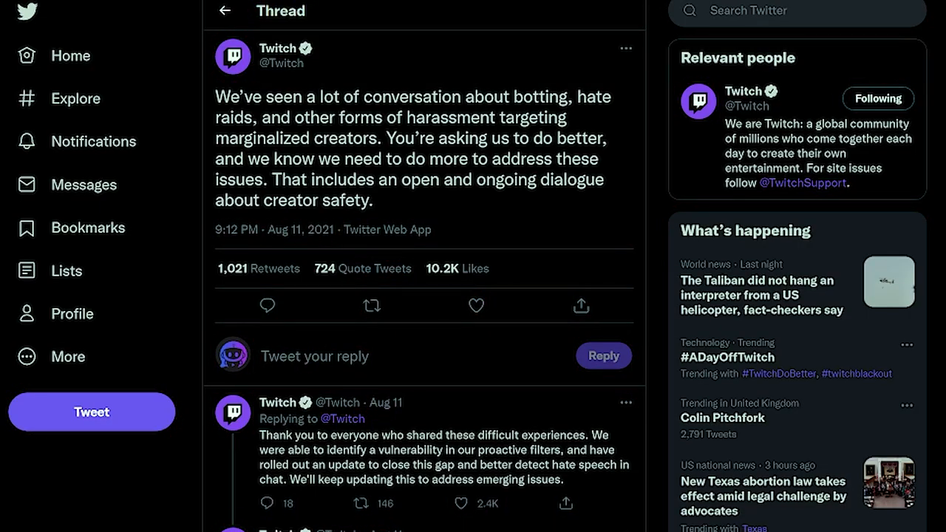
mouse_move(416, 204)
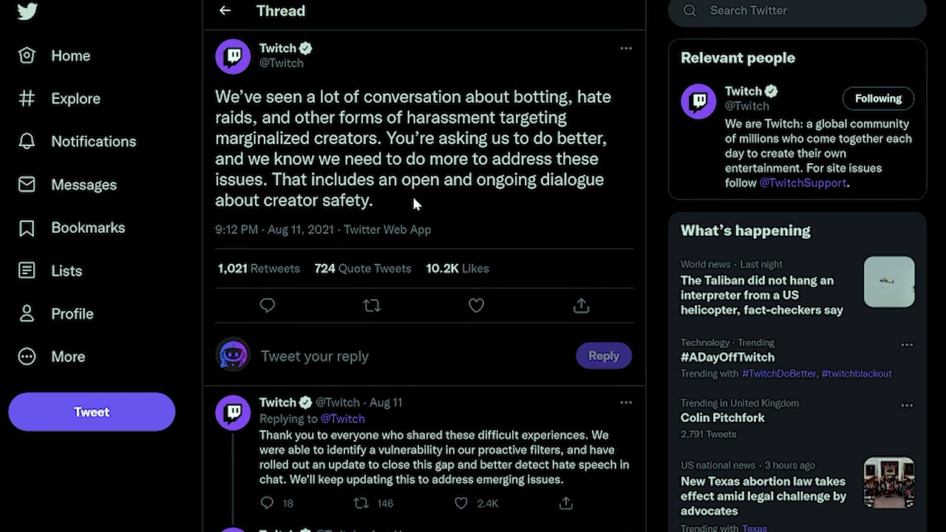
mouse_move(404, 207)
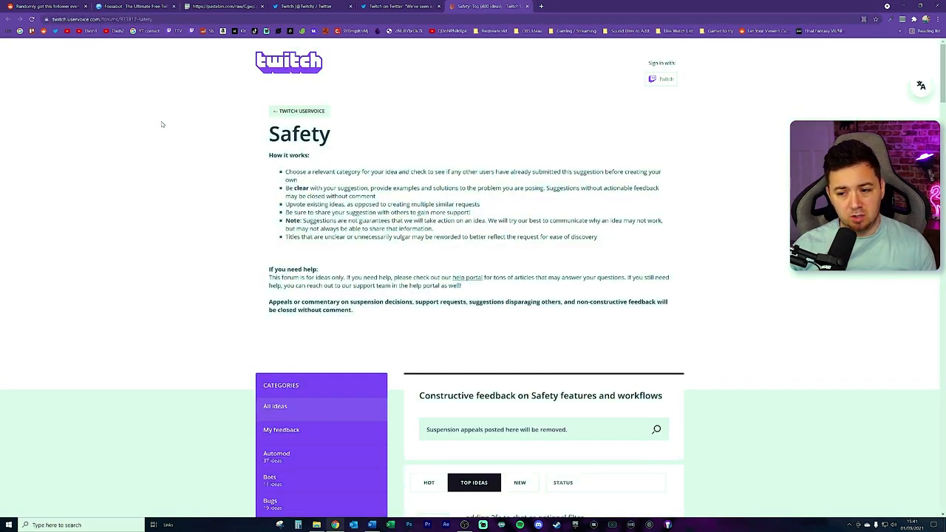
mouse_move(117, 137)
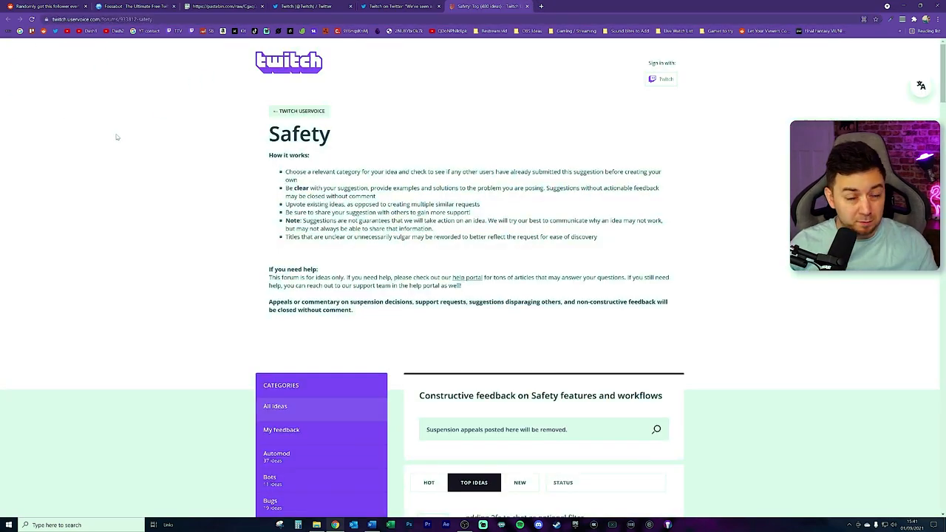
mouse_move(238, 130)
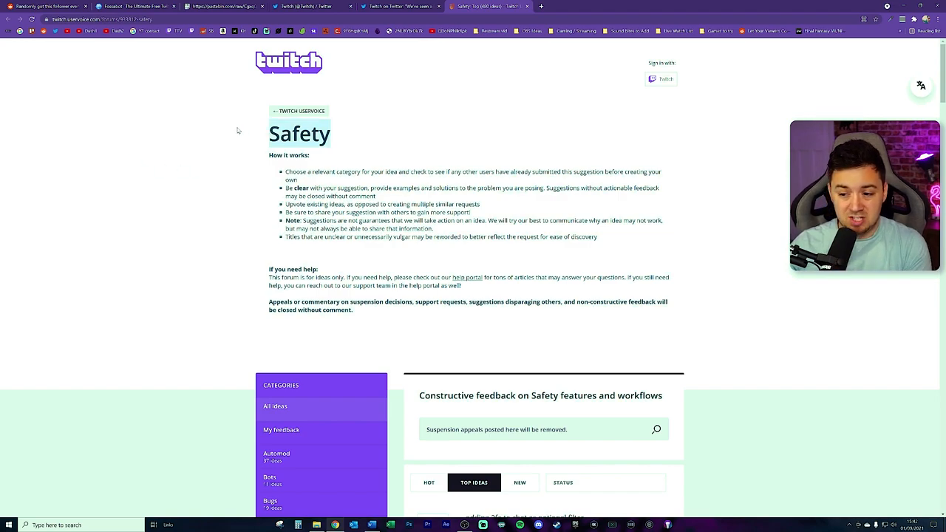
scroll("down", 3)
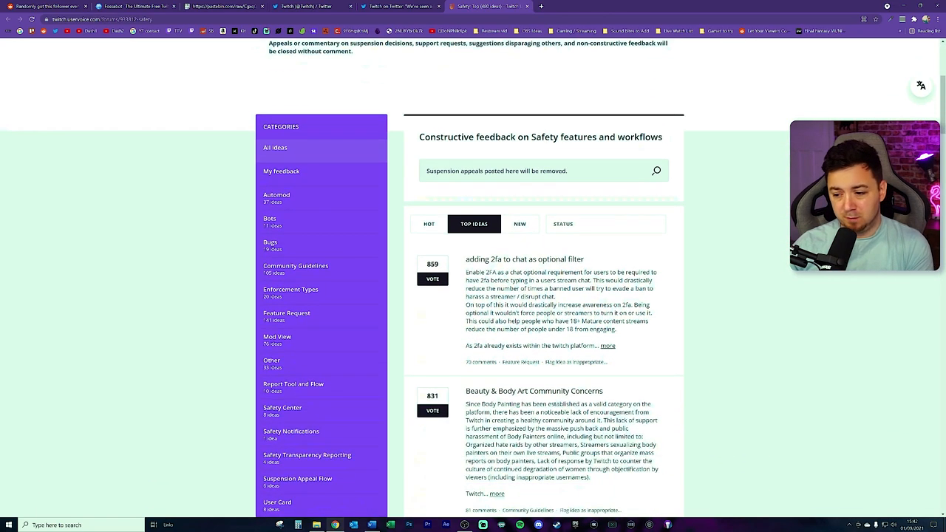
scroll("down", 3)
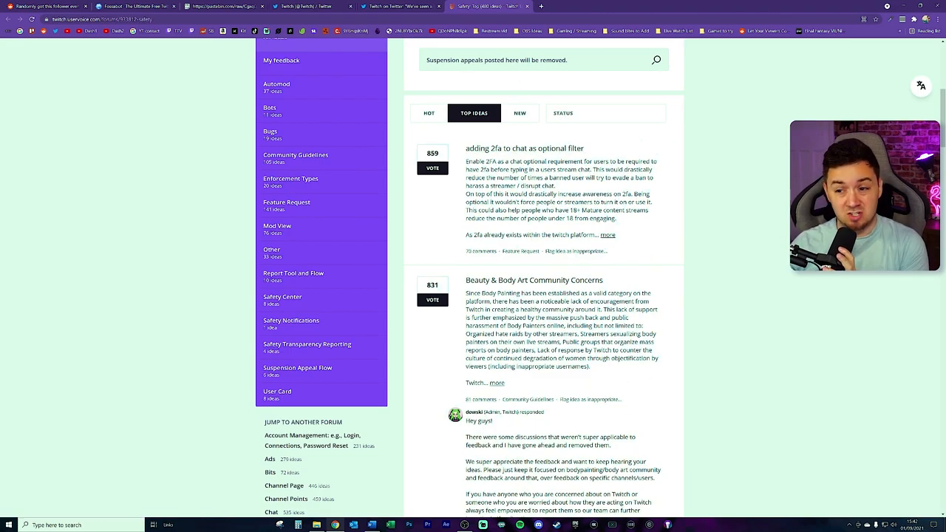
scroll("down", 3)
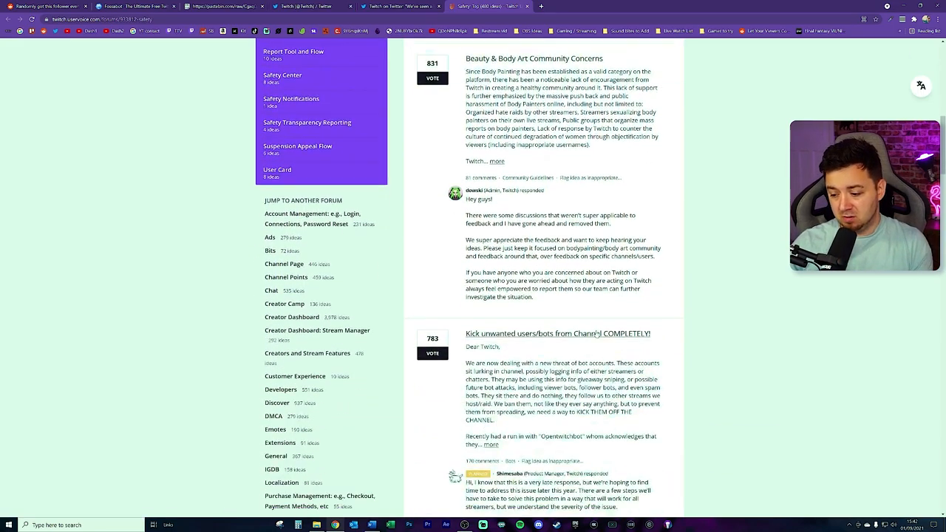
scroll("down", 3)
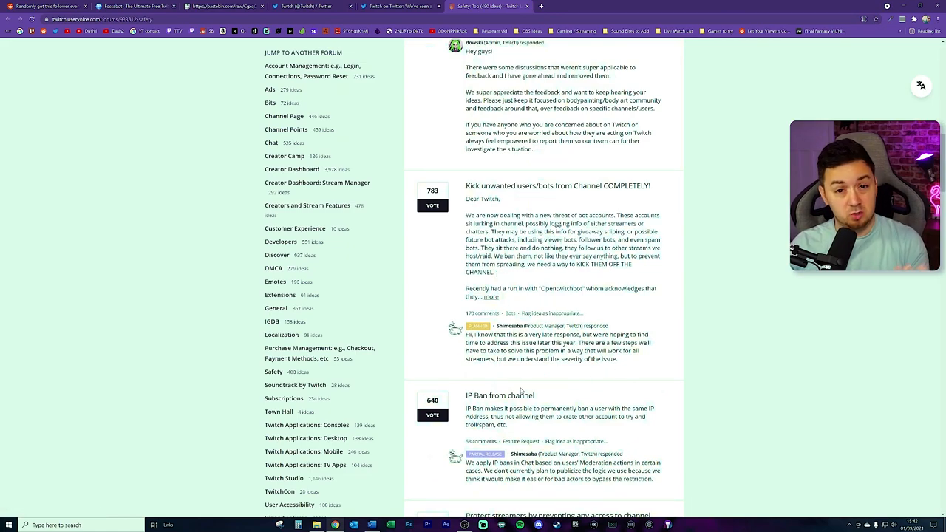
left_click(310, 6)
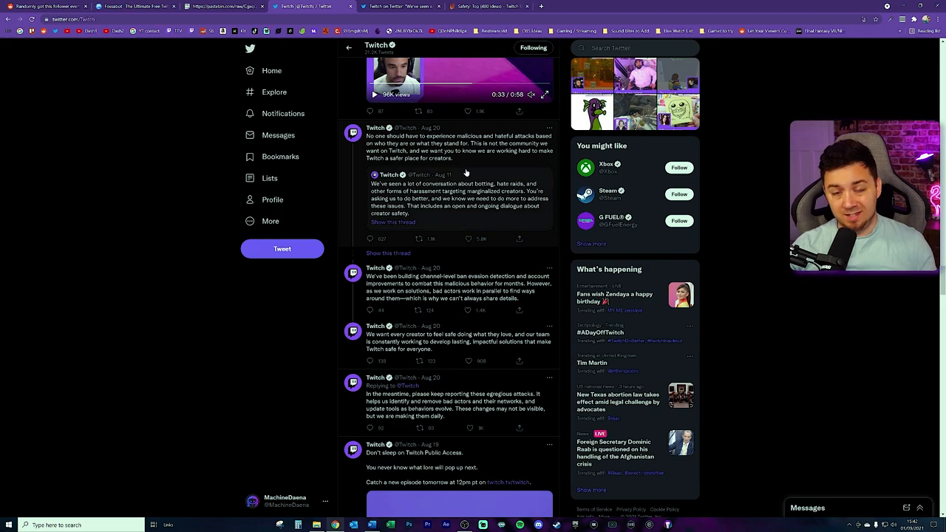
mouse_move(436, 161)
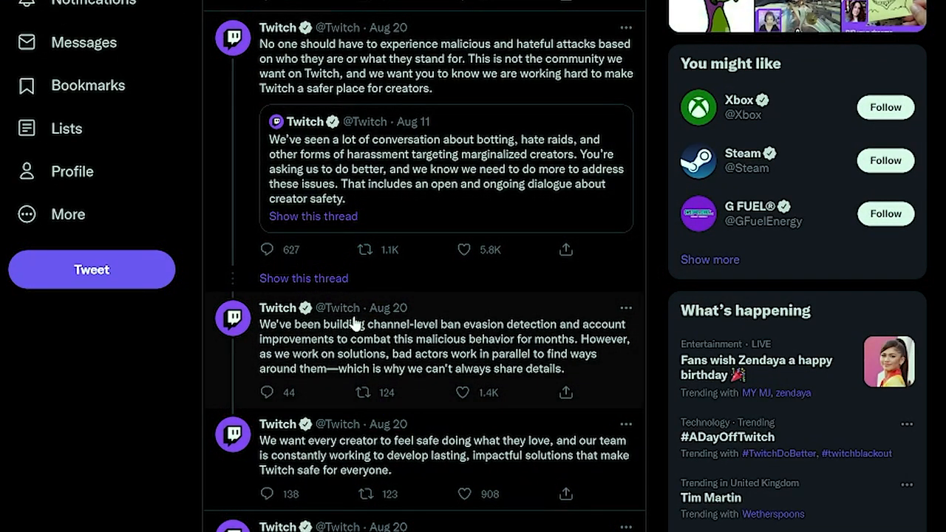
mouse_move(381, 345)
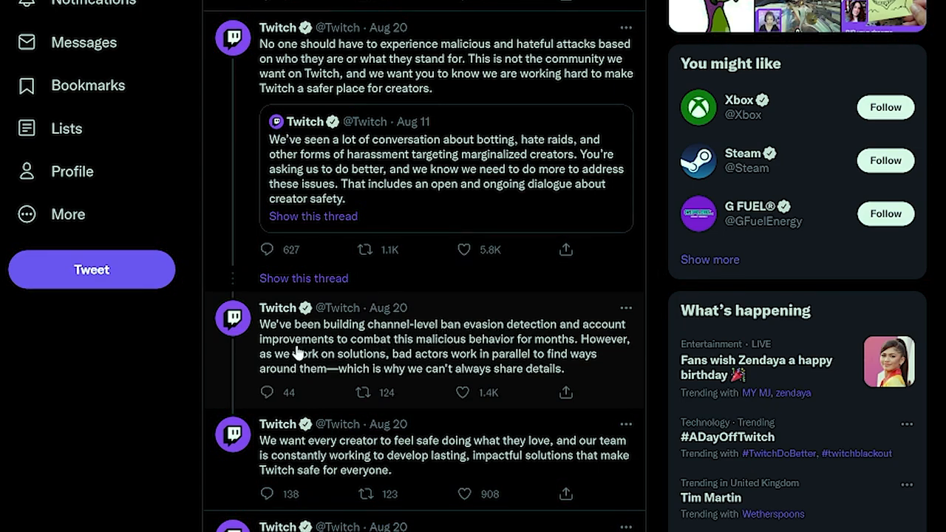
mouse_move(529, 343)
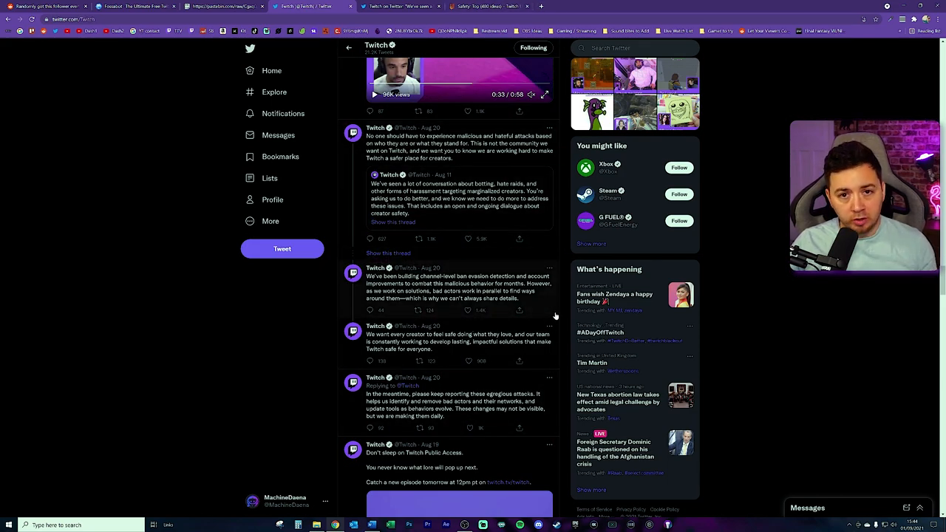
mouse_move(579, 345)
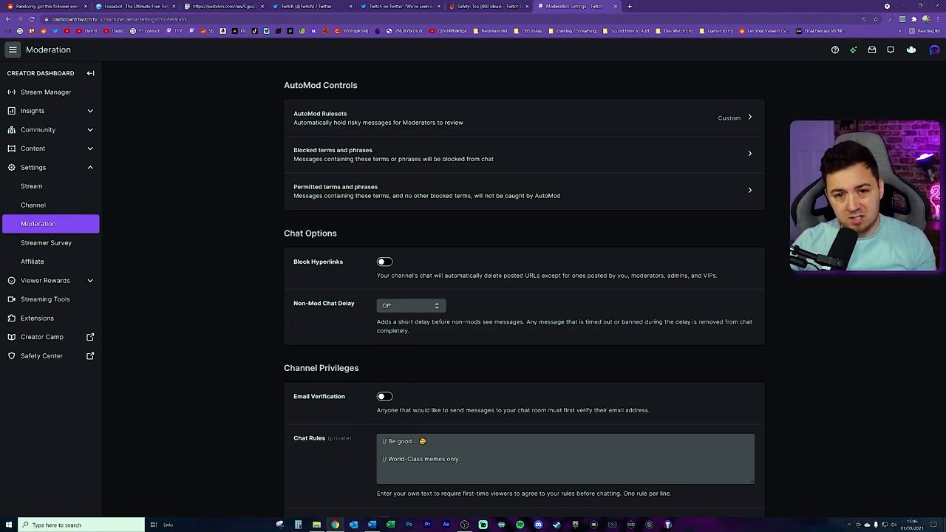
mouse_move(432, 402)
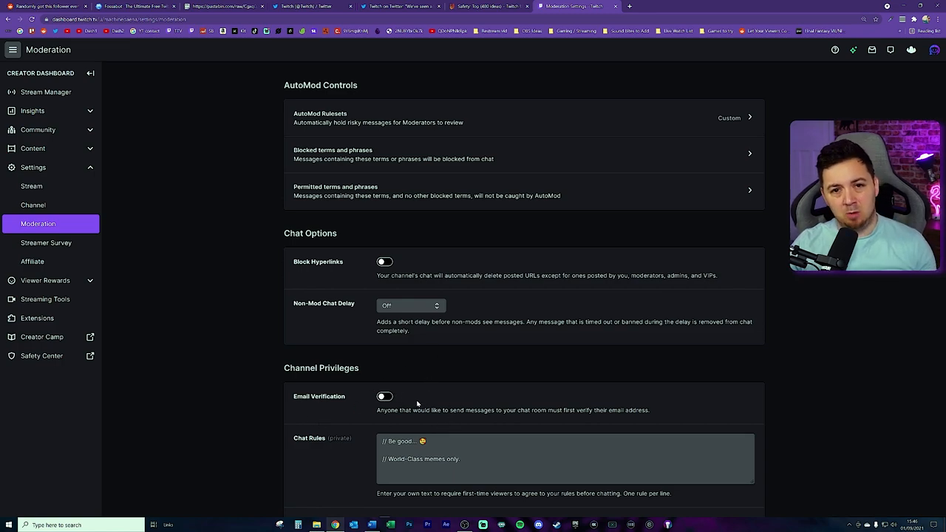
Scroll the Moderation settings through AutoMod Controls, Chat Options and Channel Privileges
scroll("down", 3)
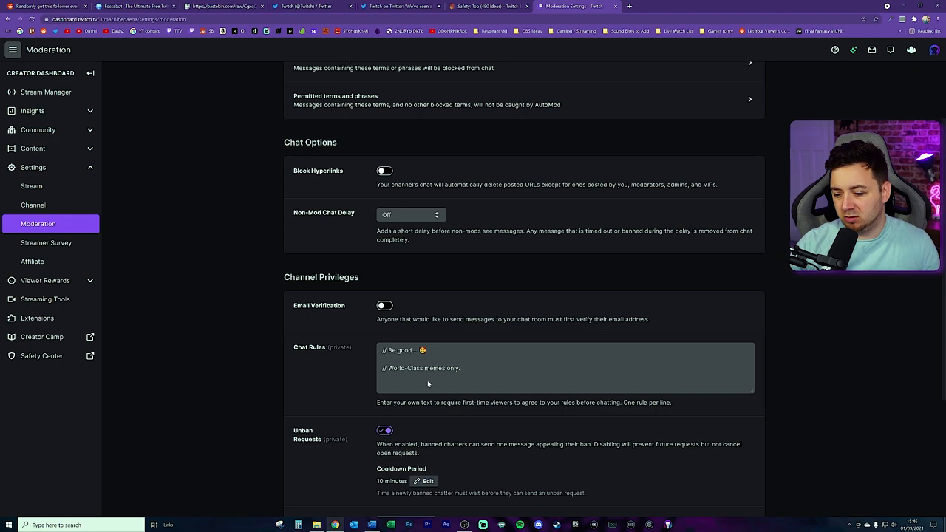
scroll("down", 3)
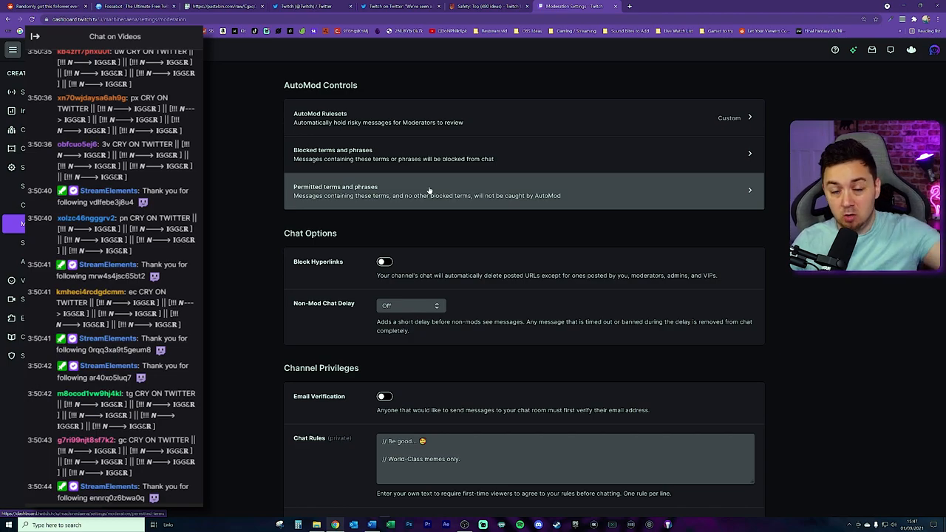
left_click(18, 50)
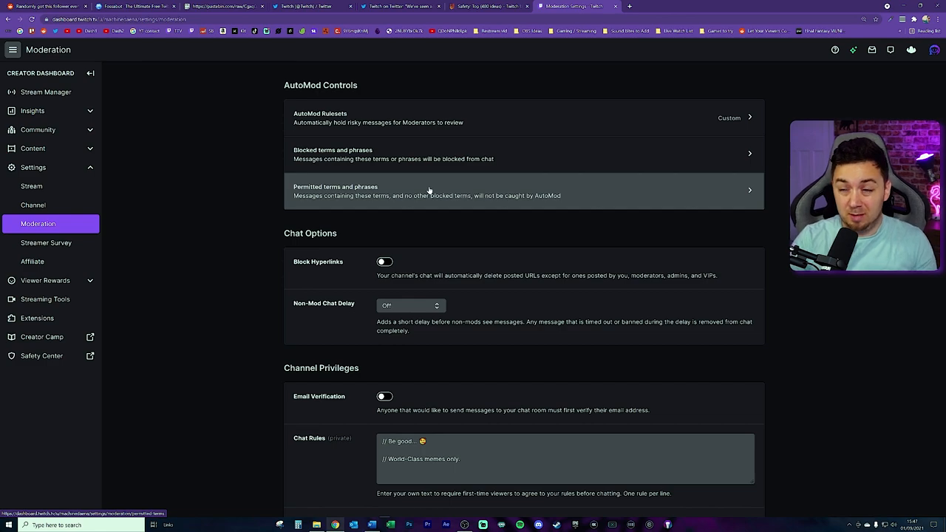
mouse_move(851, 303)
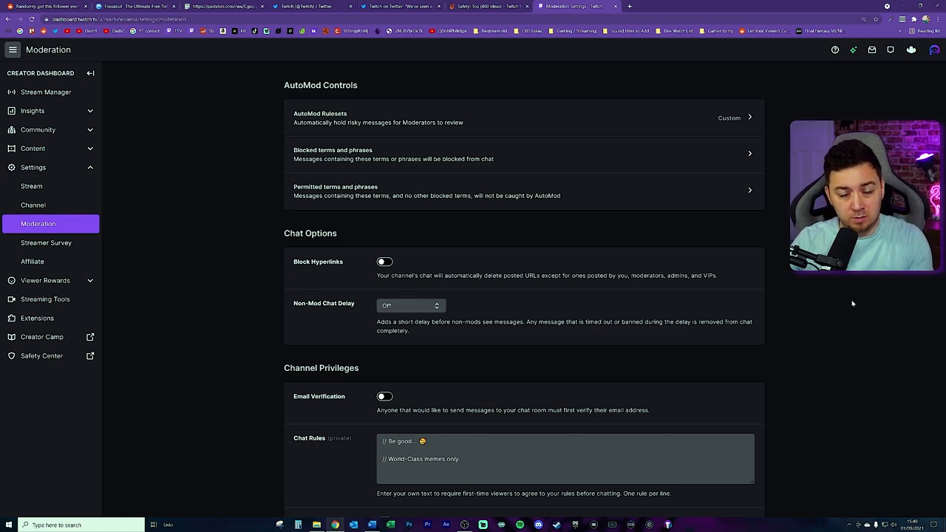
scroll("down", 3)
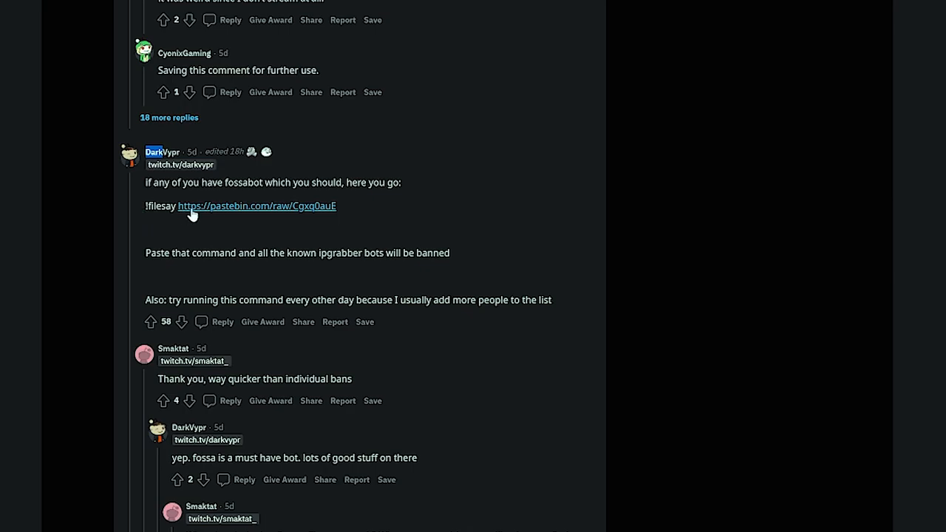
View the pastebin list of IP-grabber bot ban commands and select all of it
left_click(254, 206)
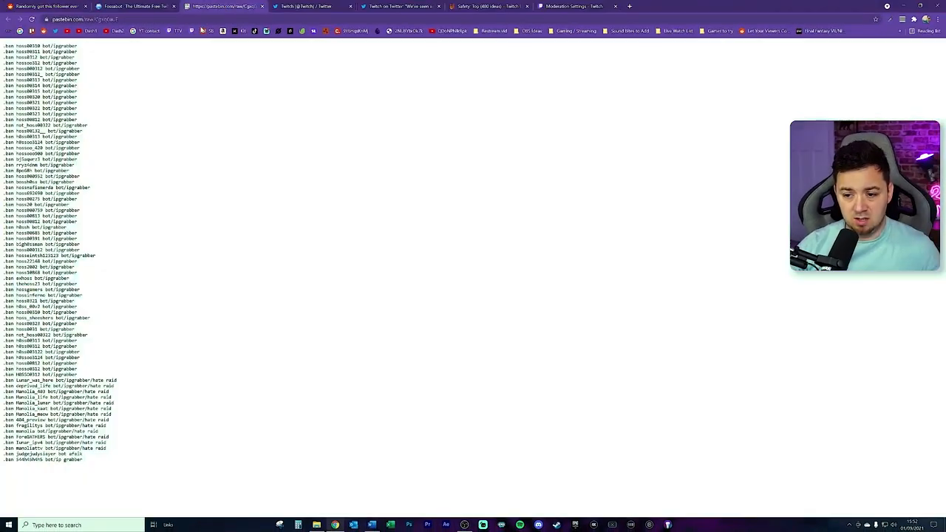
key("ctrl+a")
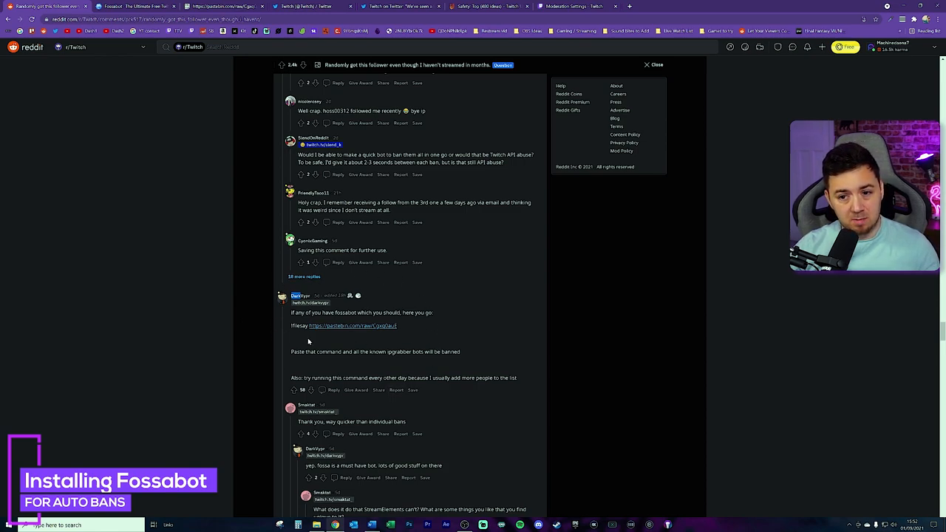
mouse_move(115, 9)
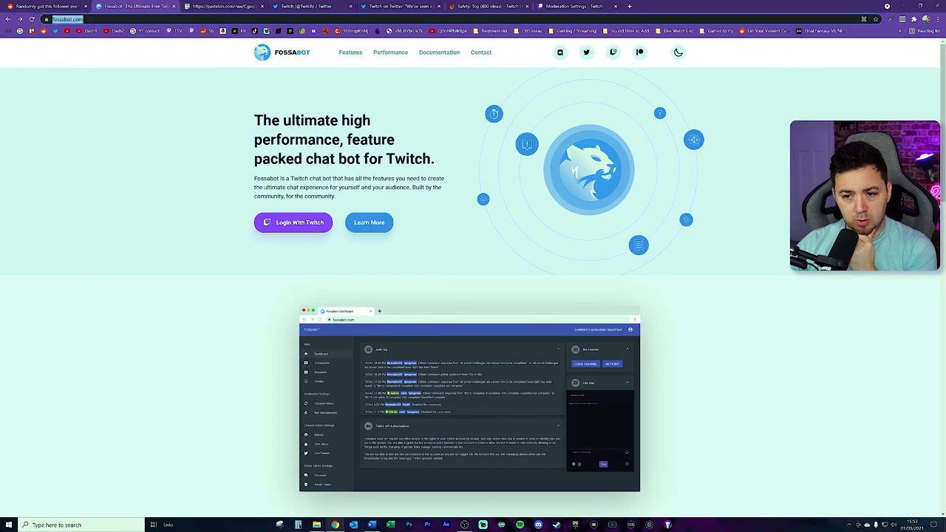
Log in to Fossabot with Twitch authorization and reach the empty Ban Management page
left_click(293, 222)
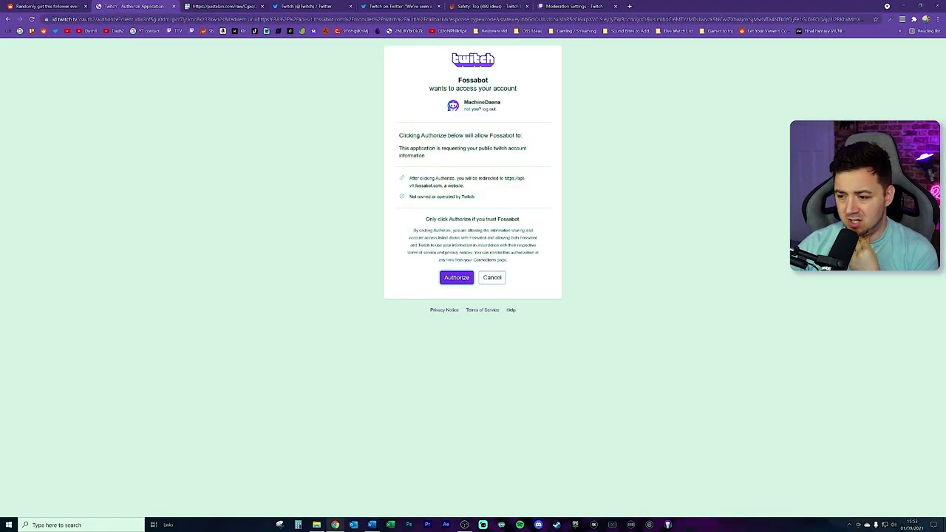
left_click(455, 278)
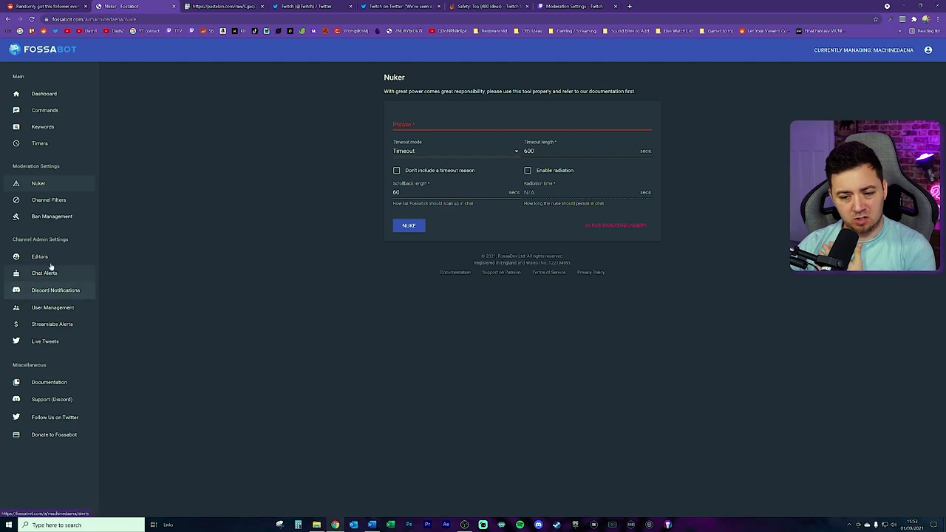
mouse_move(44, 95)
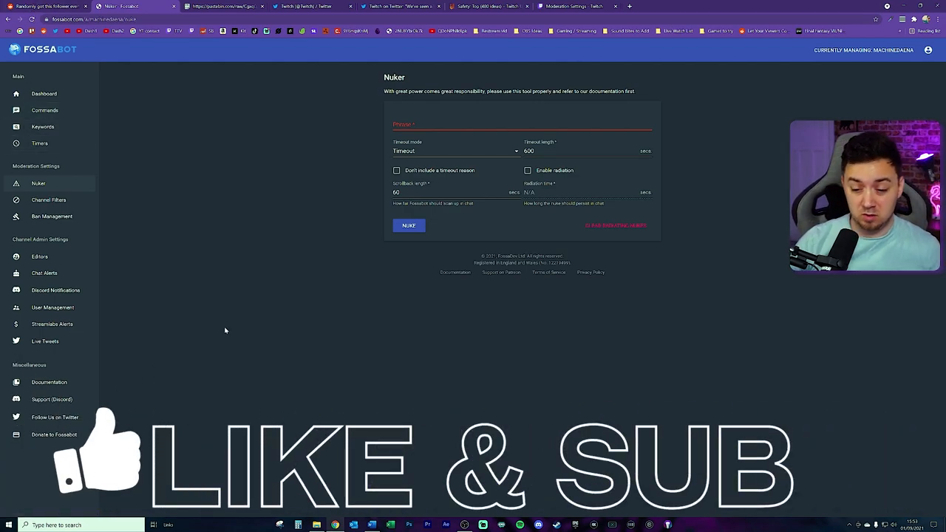
left_click(52, 216)
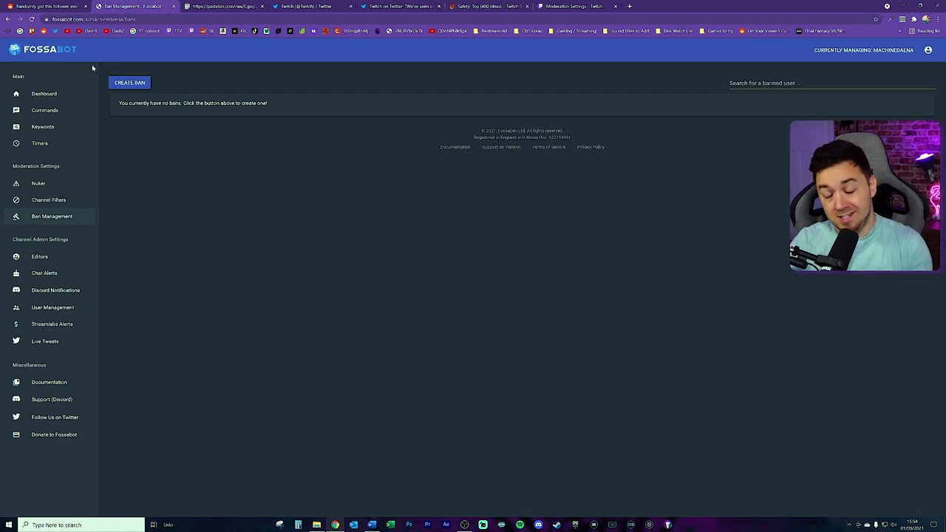
From the Fossabot dashboard, authorize the extra Twitch API permissions for the bot
left_click(45, 94)
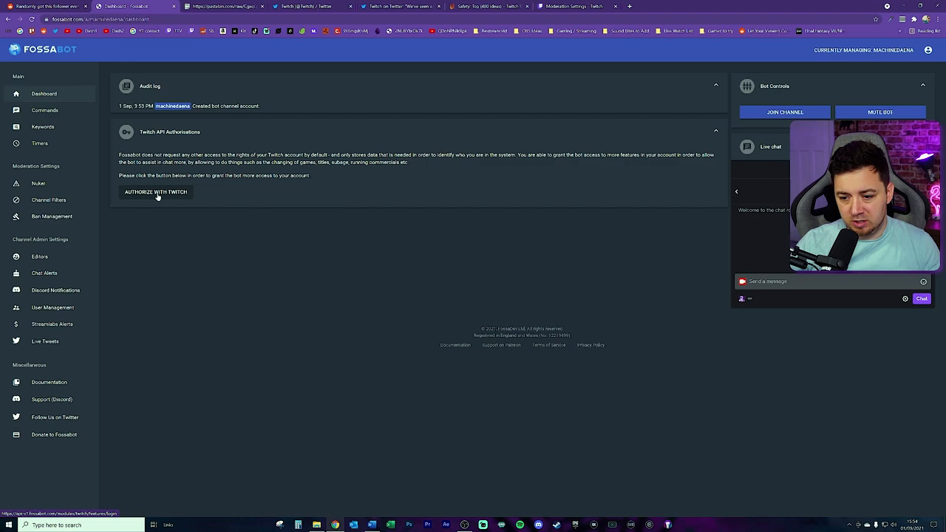
left_click(155, 192)
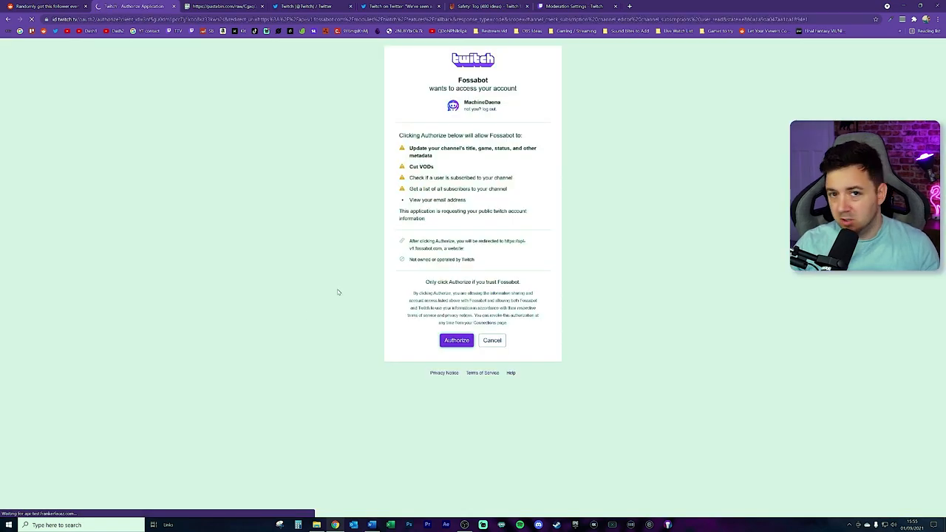
left_click(455, 340)
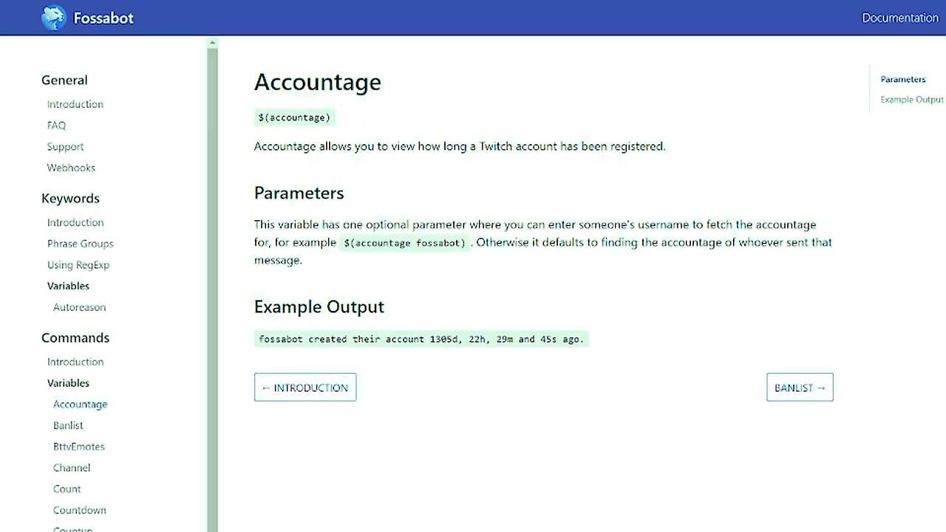
Highlight the Nuke command's example phrase and its Radiation usage in the Fossabot docs
left_click_drag(408, 146, 665, 146)
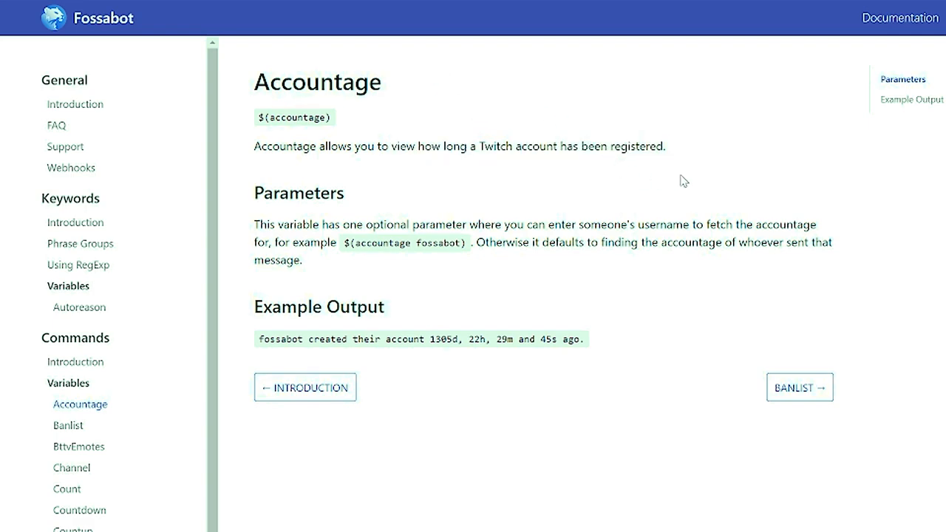
mouse_move(710, 208)
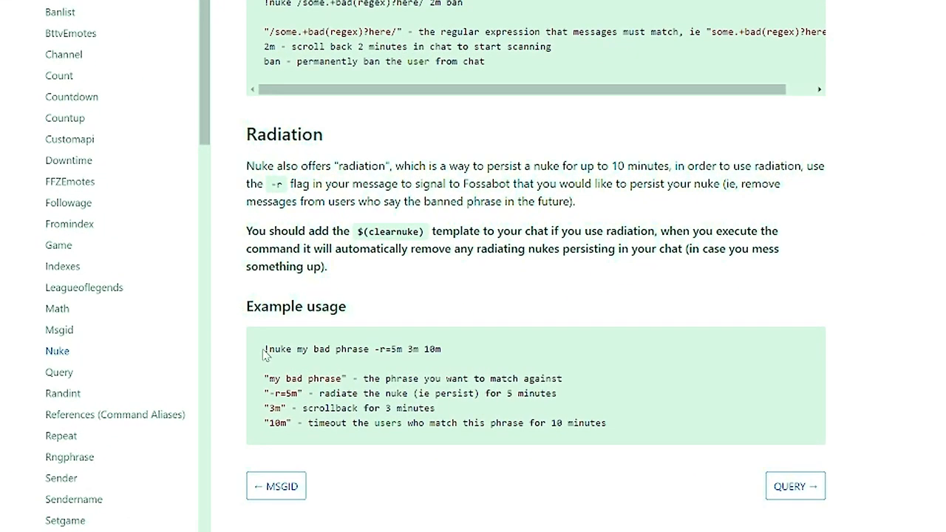
left_click_drag(293, 349, 339, 348)
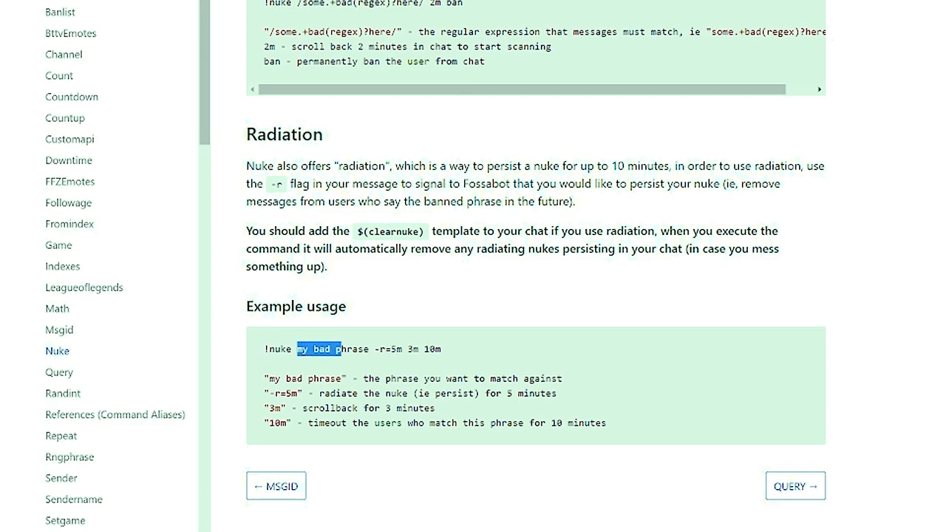
left_click_drag(296, 349, 369, 349)
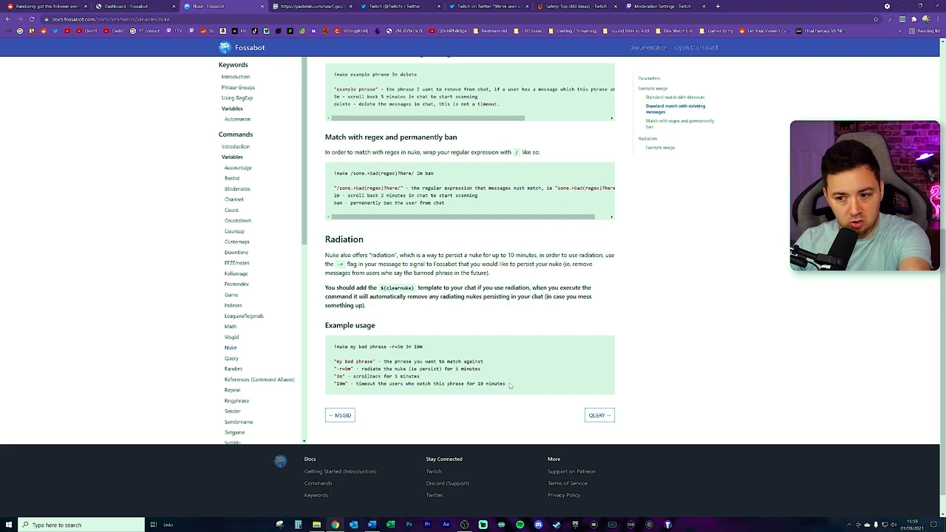
left_click_drag(334, 383, 446, 384)
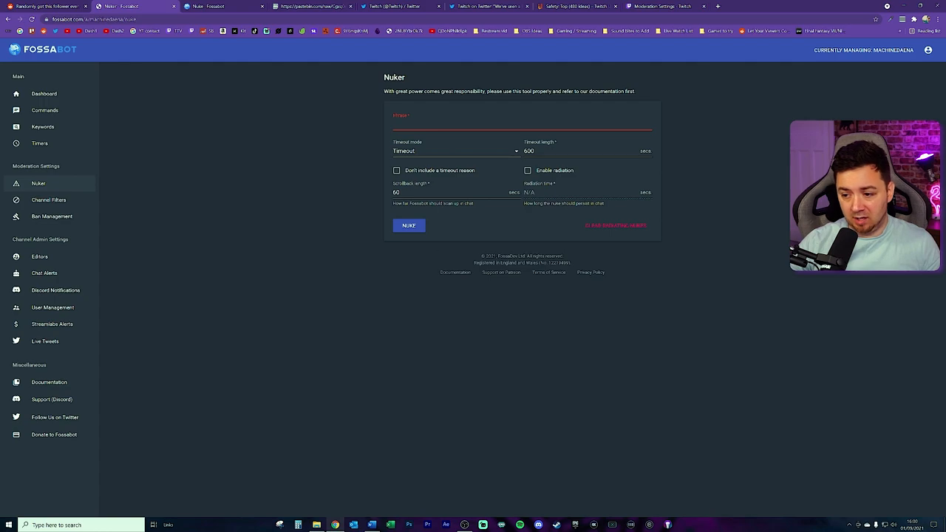
mouse_move(582, 278)
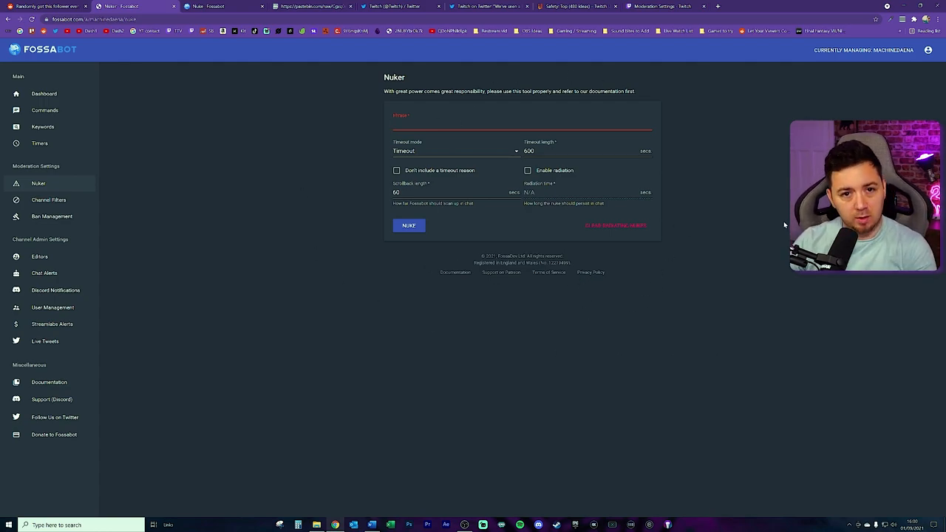
mouse_move(535, 339)
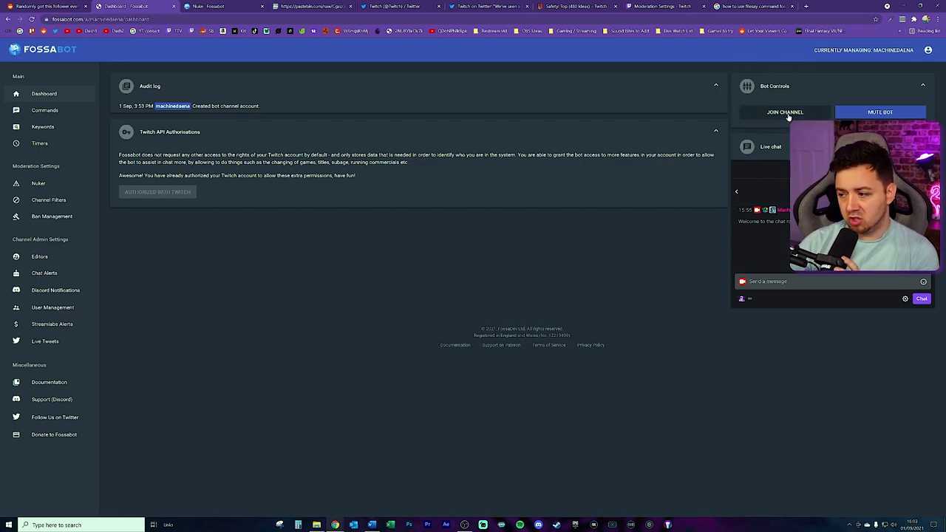
Have Fossabot join the channel's chat via Join Channel under Bot Controls
left_click(785, 112)
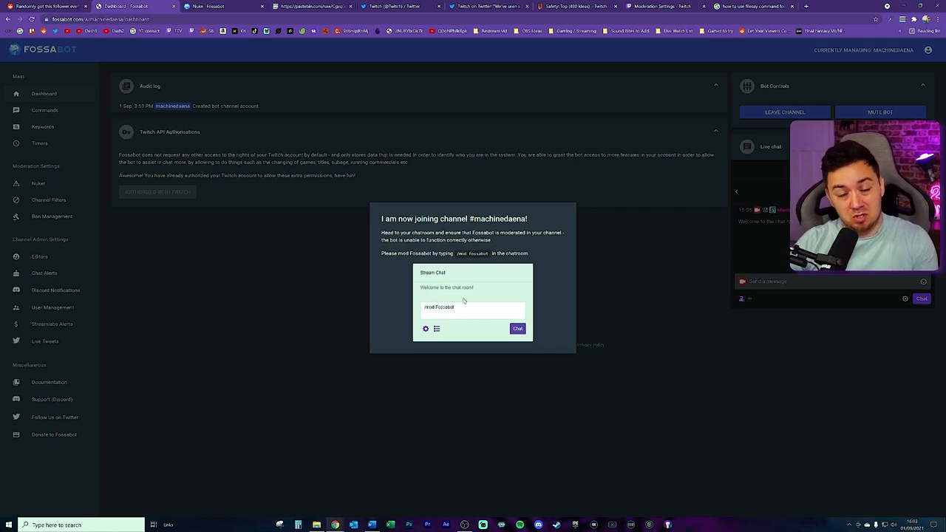
mouse_move(531, 242)
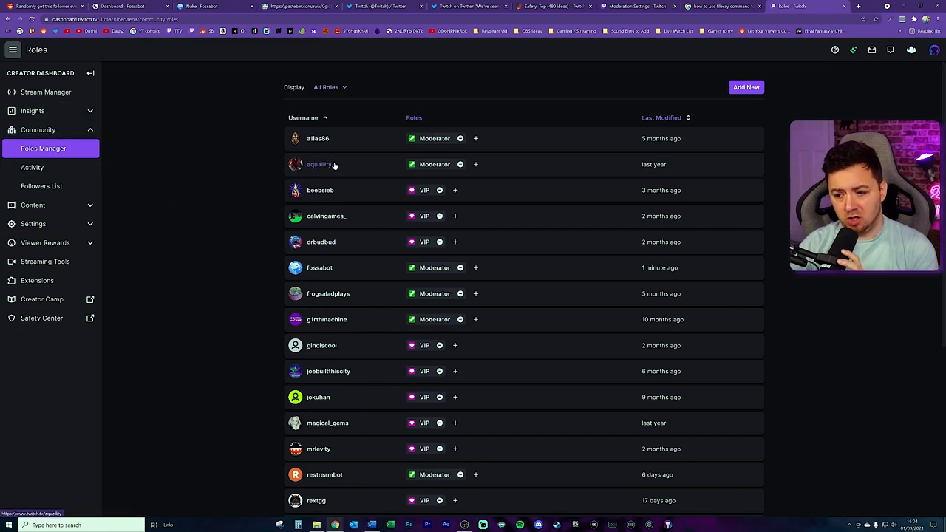
mouse_move(418, 268)
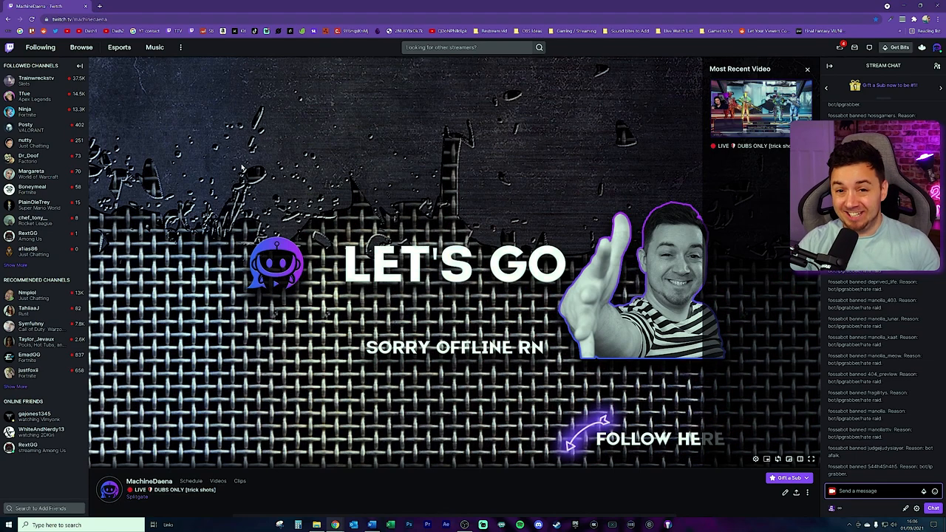
mouse_move(241, 163)
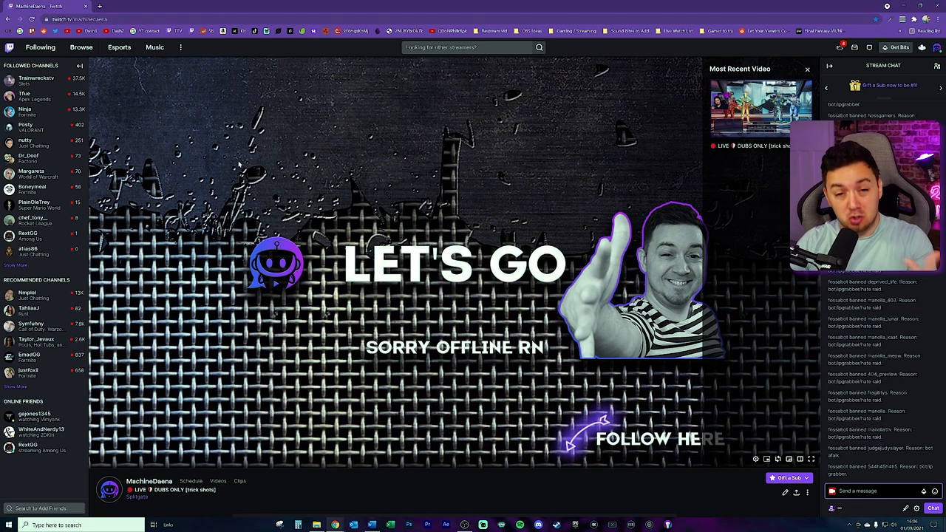
left_click(628, 11)
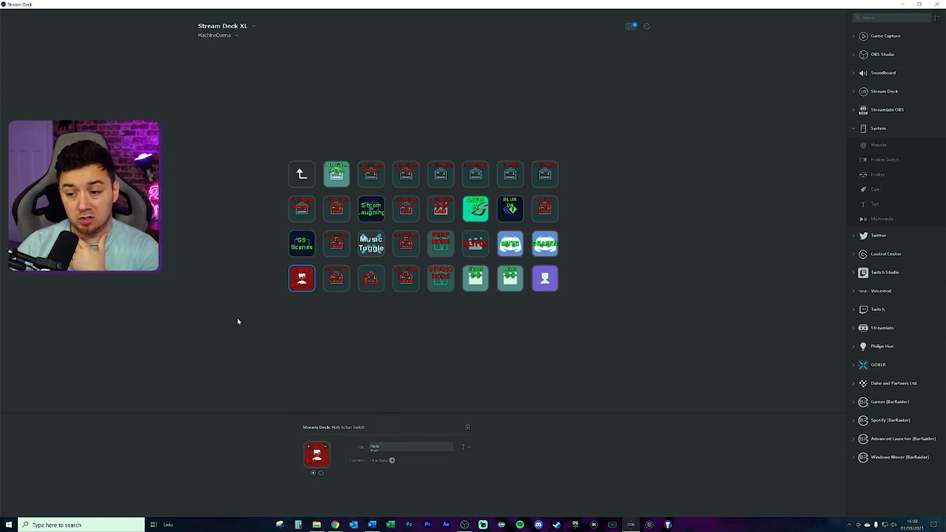
mouse_move(476, 49)
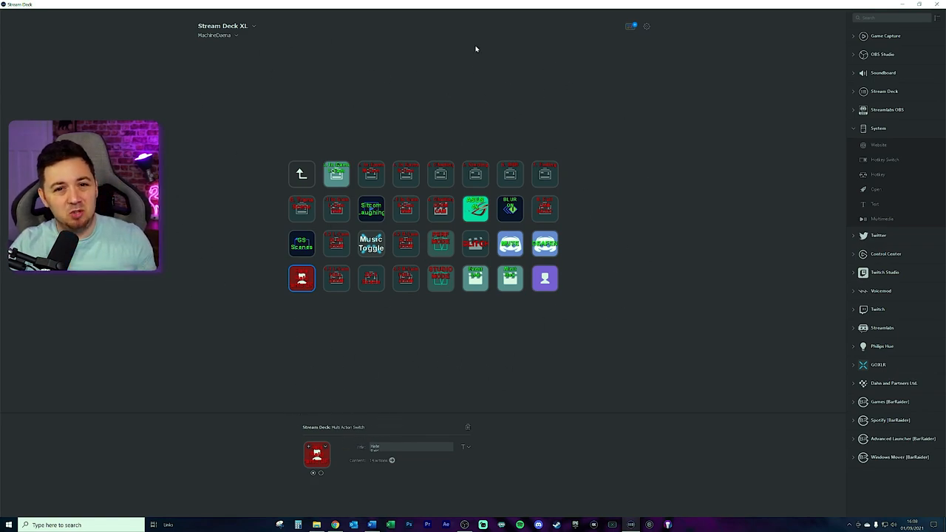
Return to the red hate raid buttons folder and expand the built-in Stream Deck actions list
left_click(302, 175)
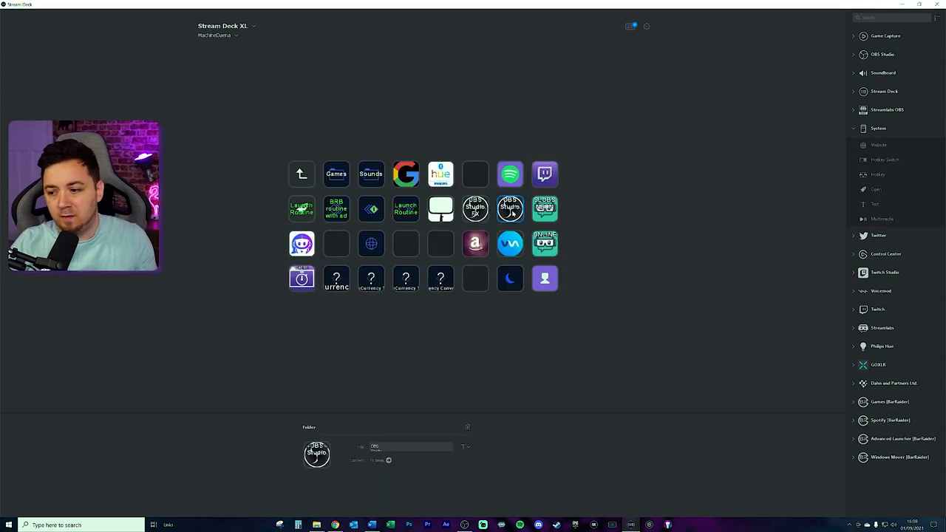
left_click(891, 92)
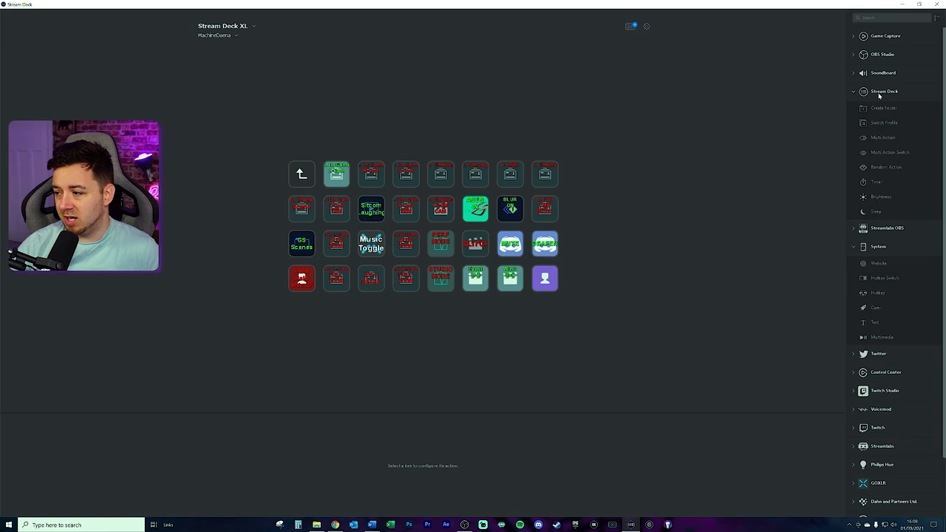
mouse_move(860, 101)
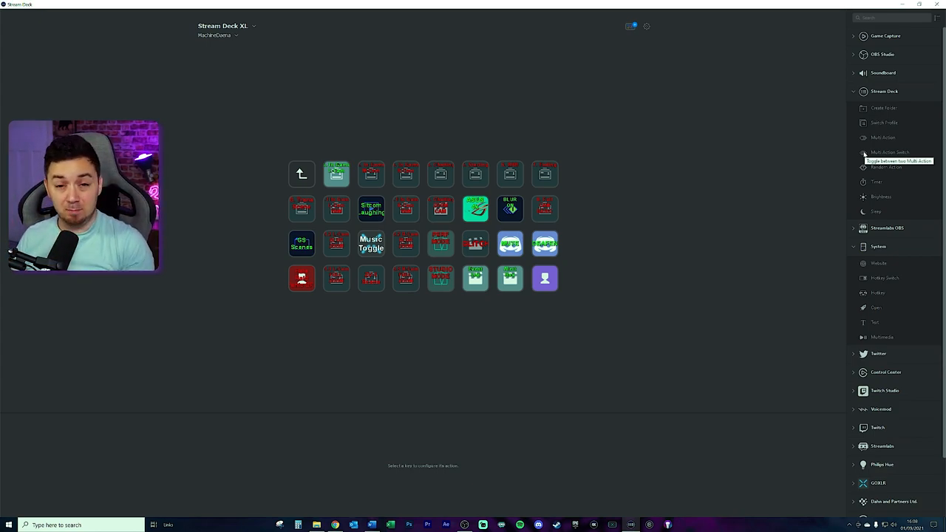
Open the Hate Raid Panic Multi Action Switch key's action editor
left_click(301, 278)
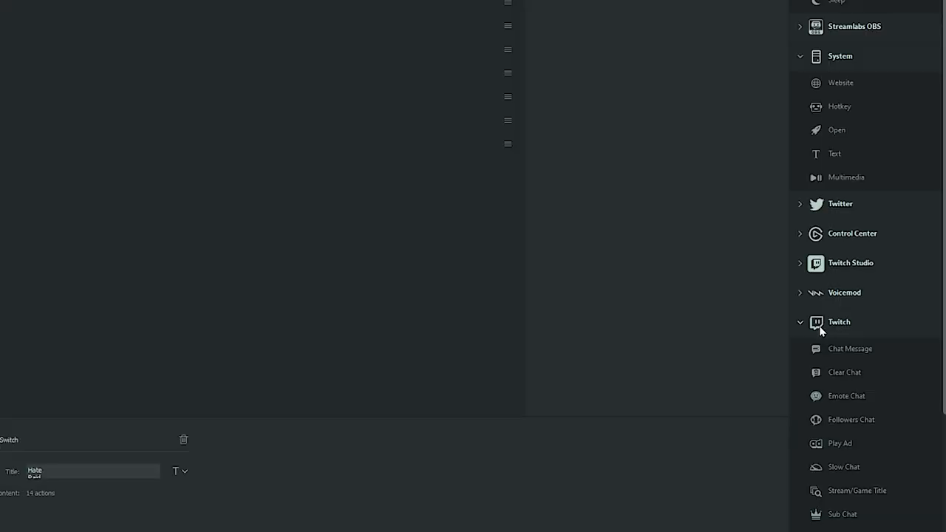
mouse_move(842, 331)
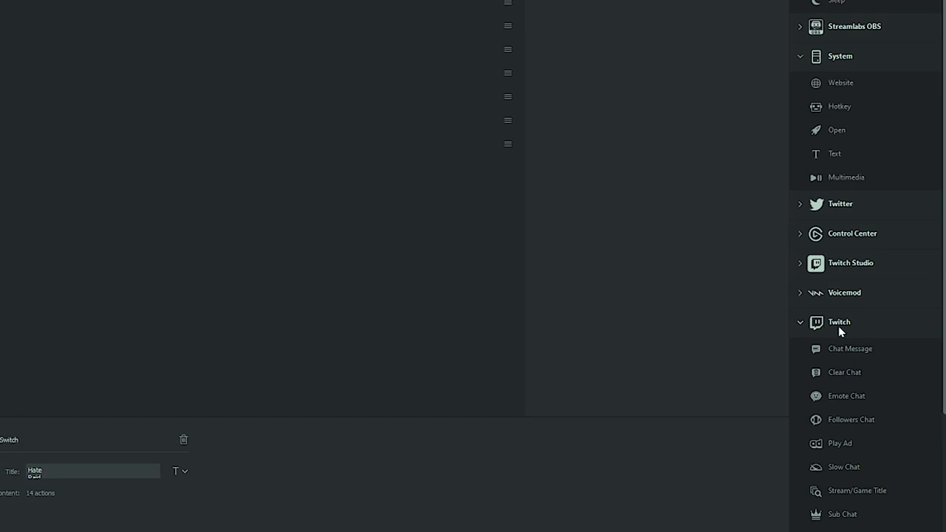
mouse_move(791, 356)
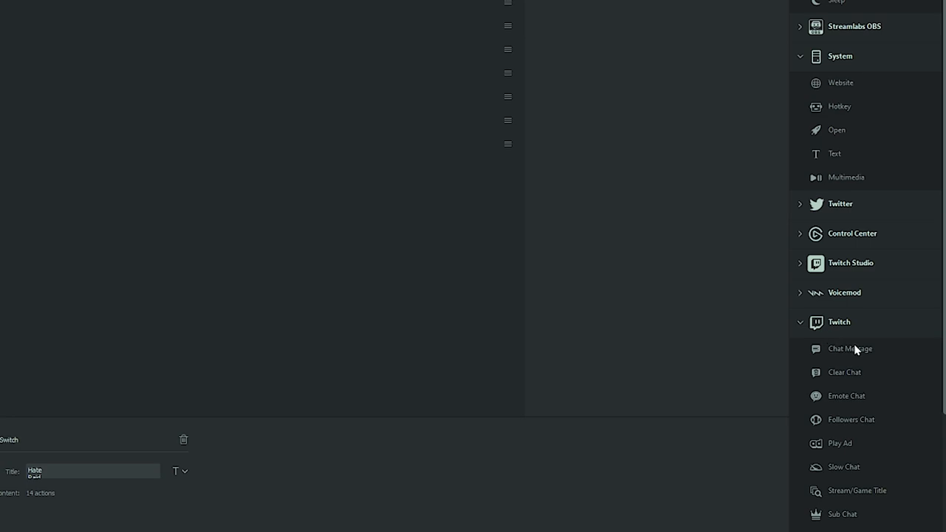
mouse_move(866, 372)
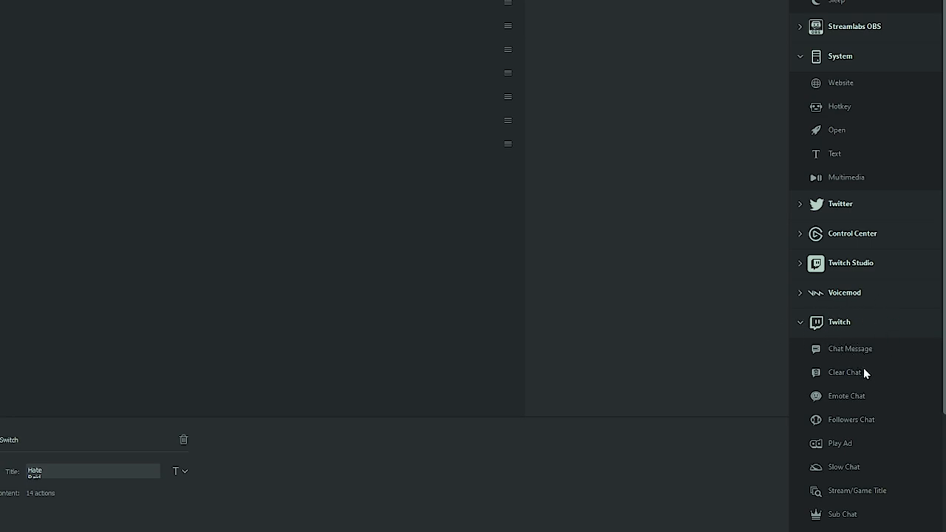
mouse_move(912, 372)
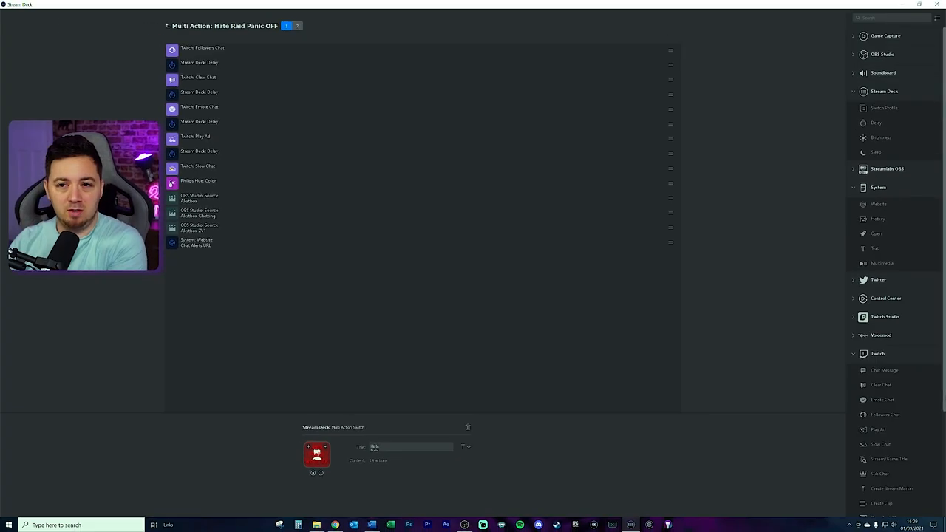
scroll("down", 3)
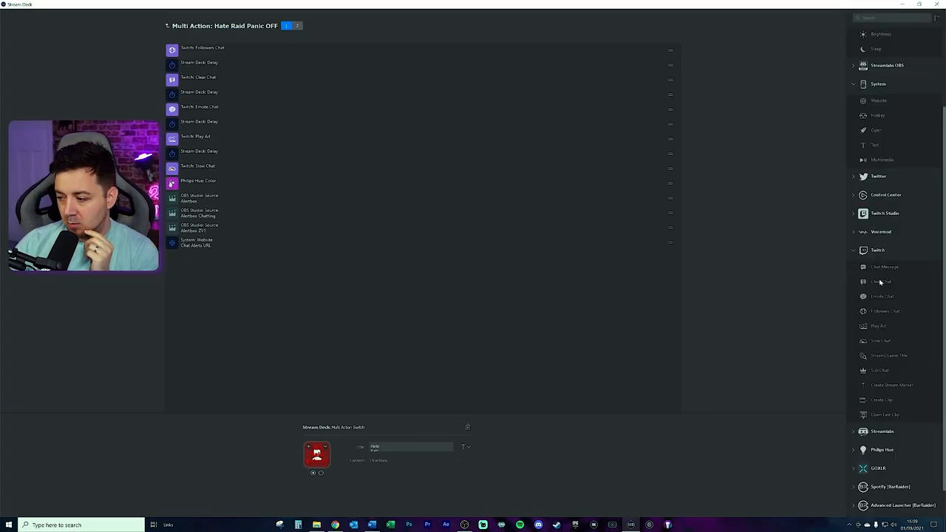
left_click(200, 49)
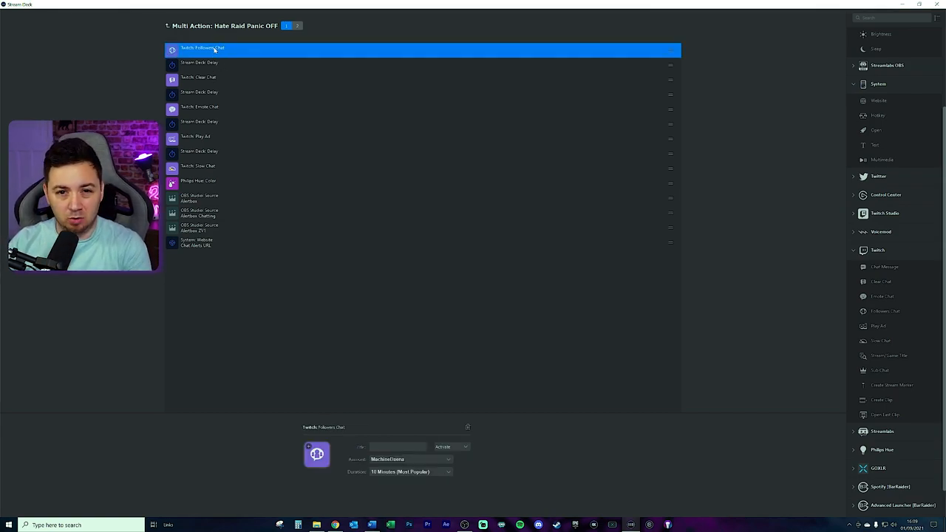
left_click(198, 77)
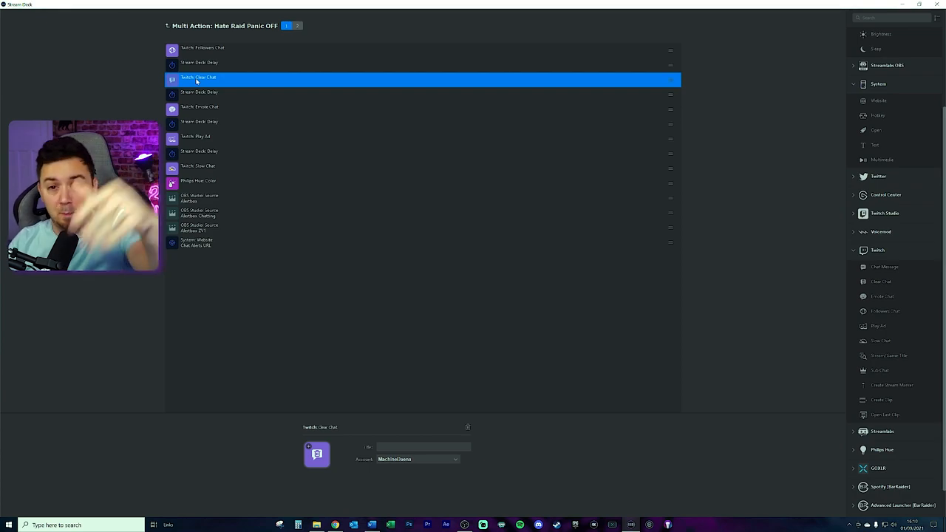
left_click(214, 62)
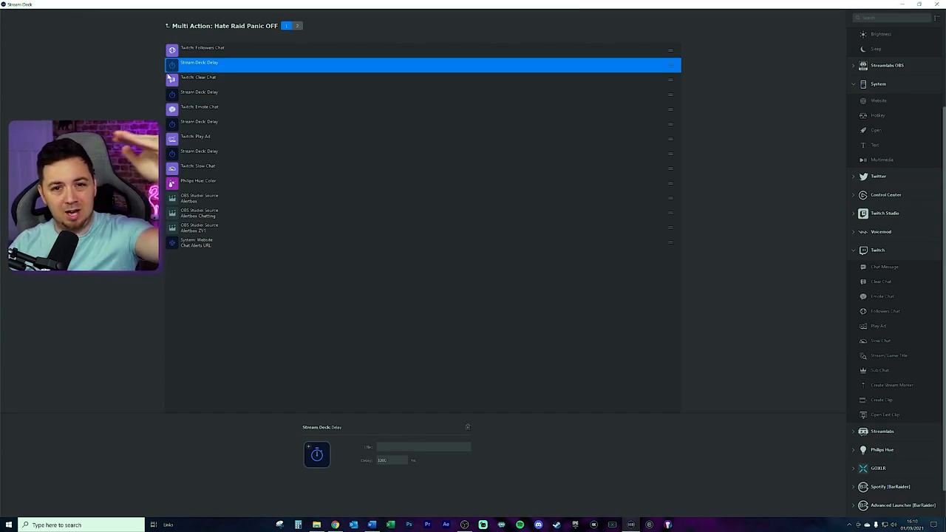
mouse_move(95, 98)
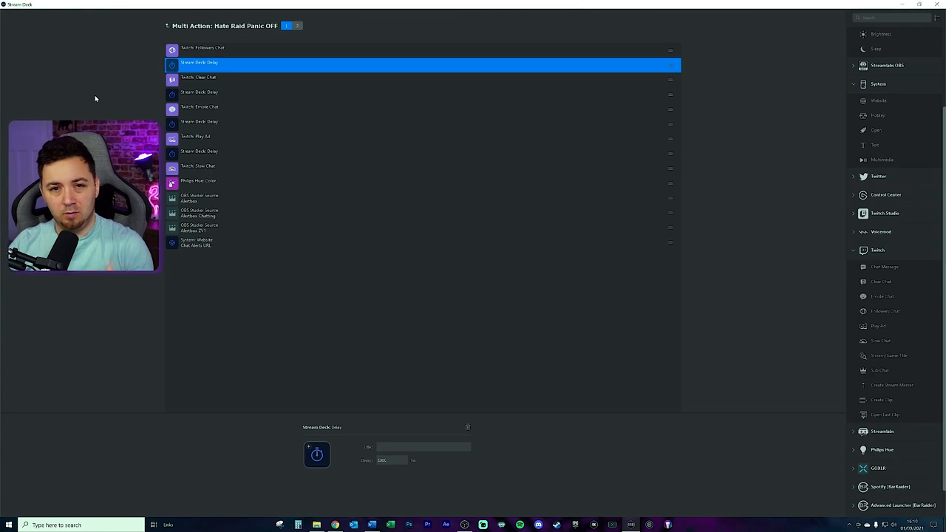
left_click(200, 106)
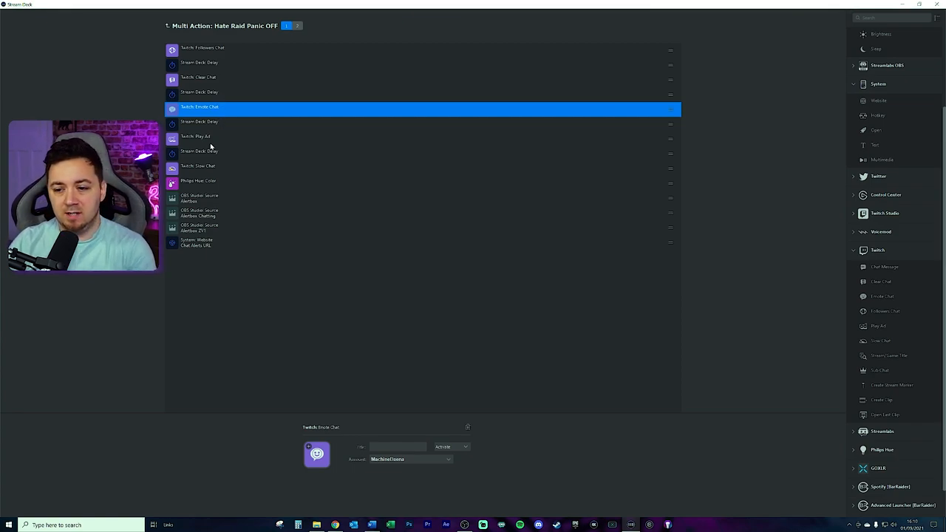
left_click(195, 136)
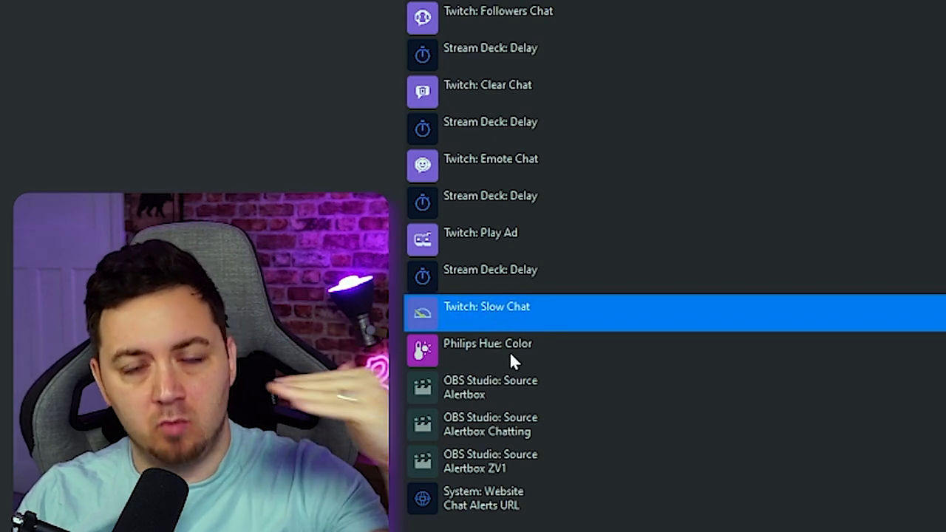
left_click(487, 343)
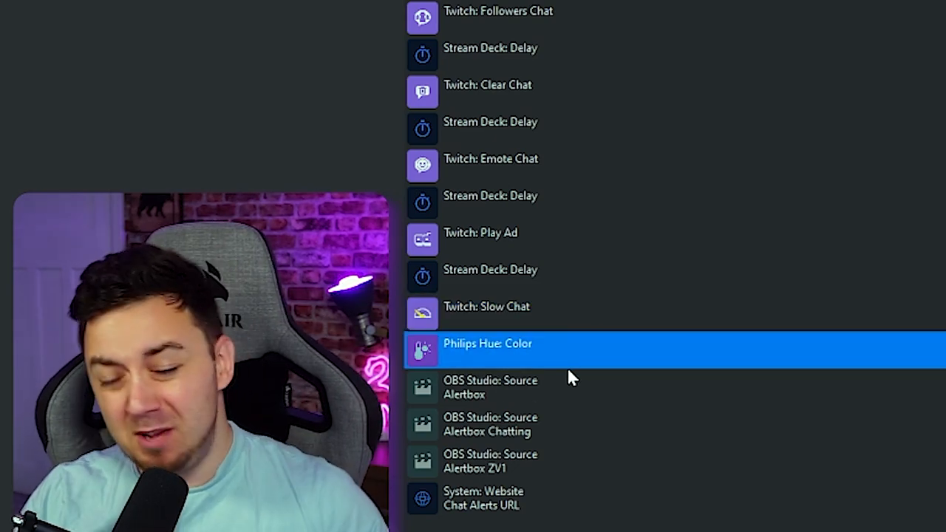
mouse_move(545, 378)
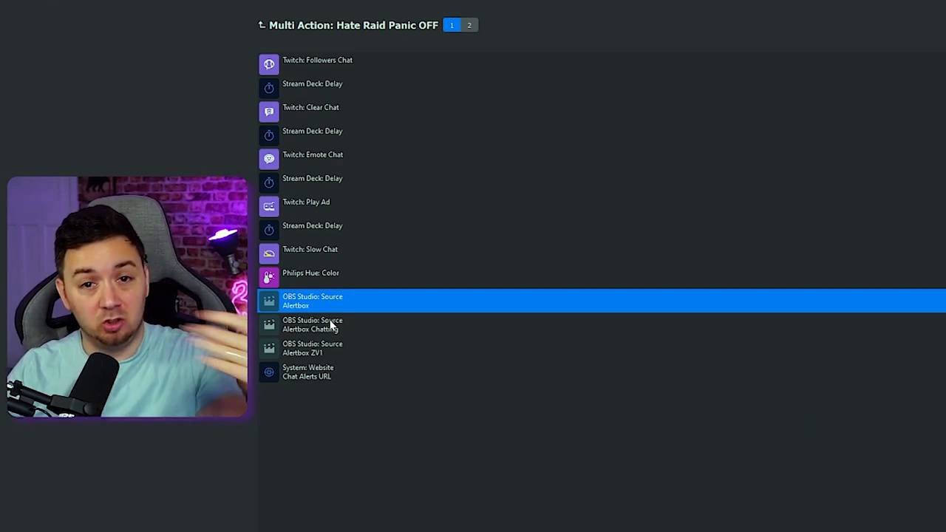
mouse_move(354, 340)
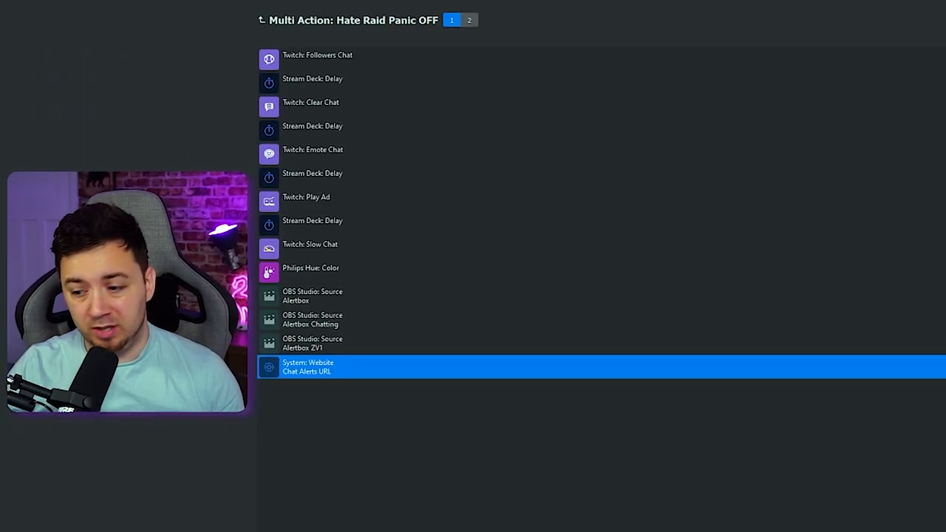
left_click(323, 367)
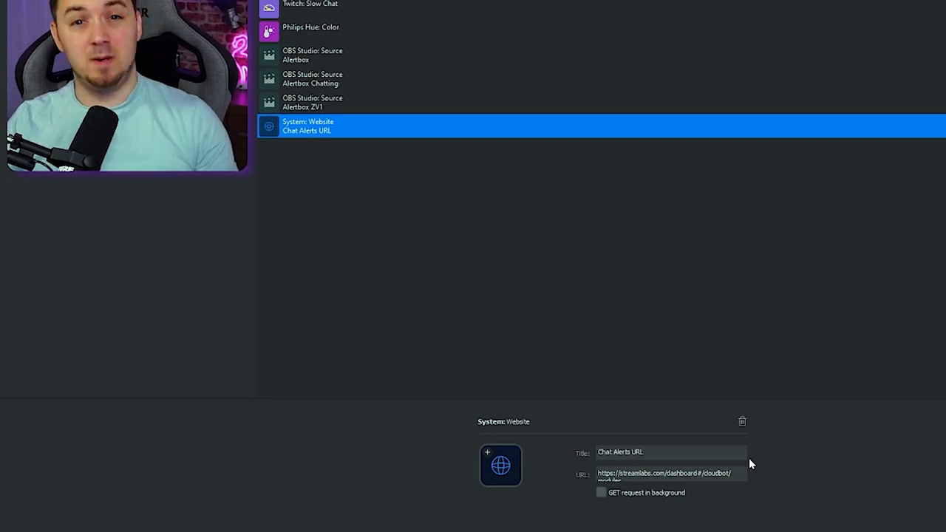